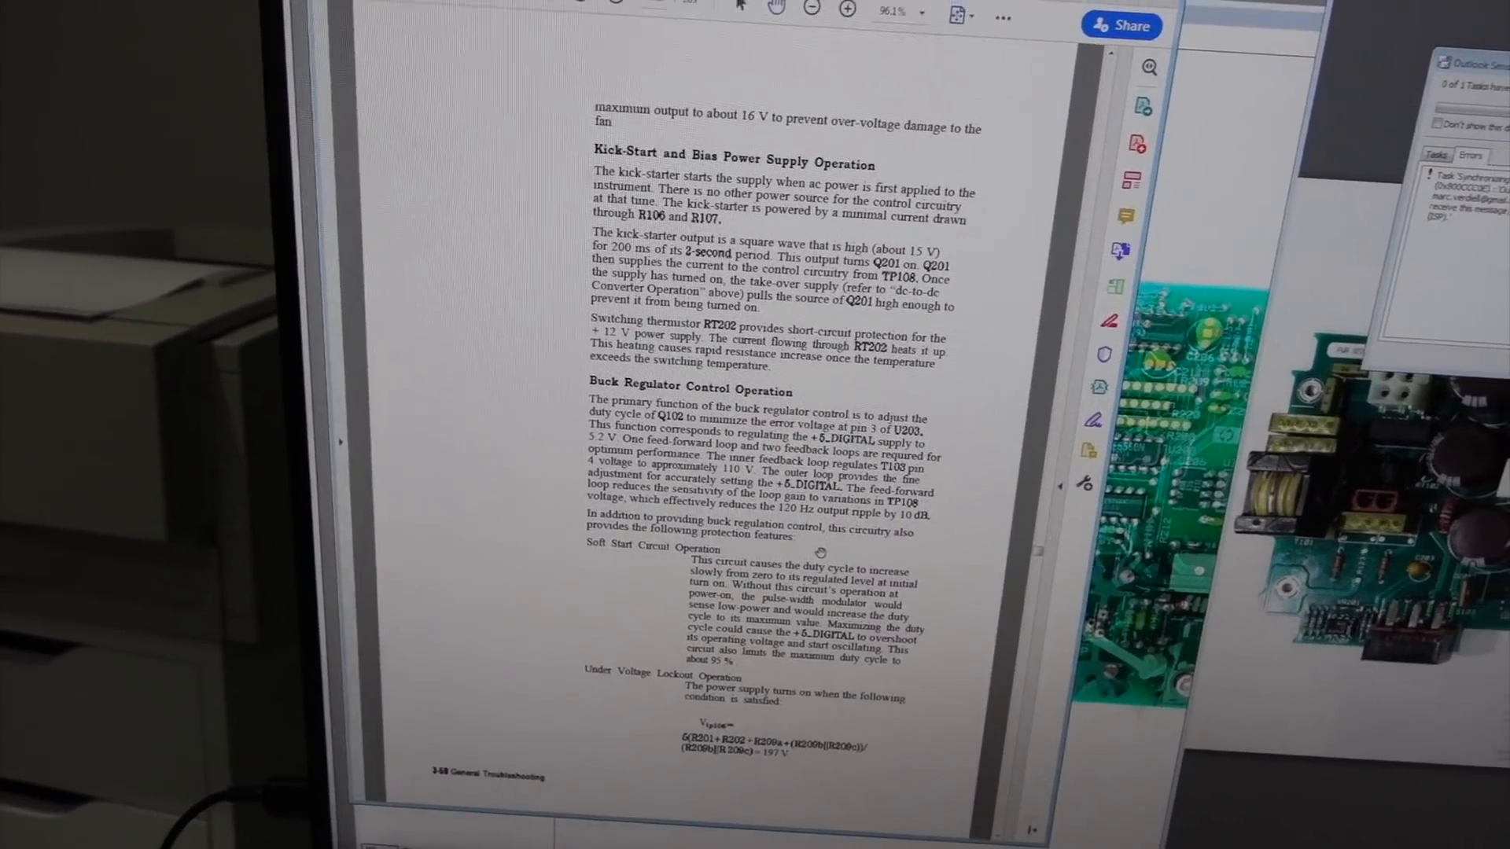
{"action": "scroll", "scroll_direction": "down", "scroll_amount": 3}
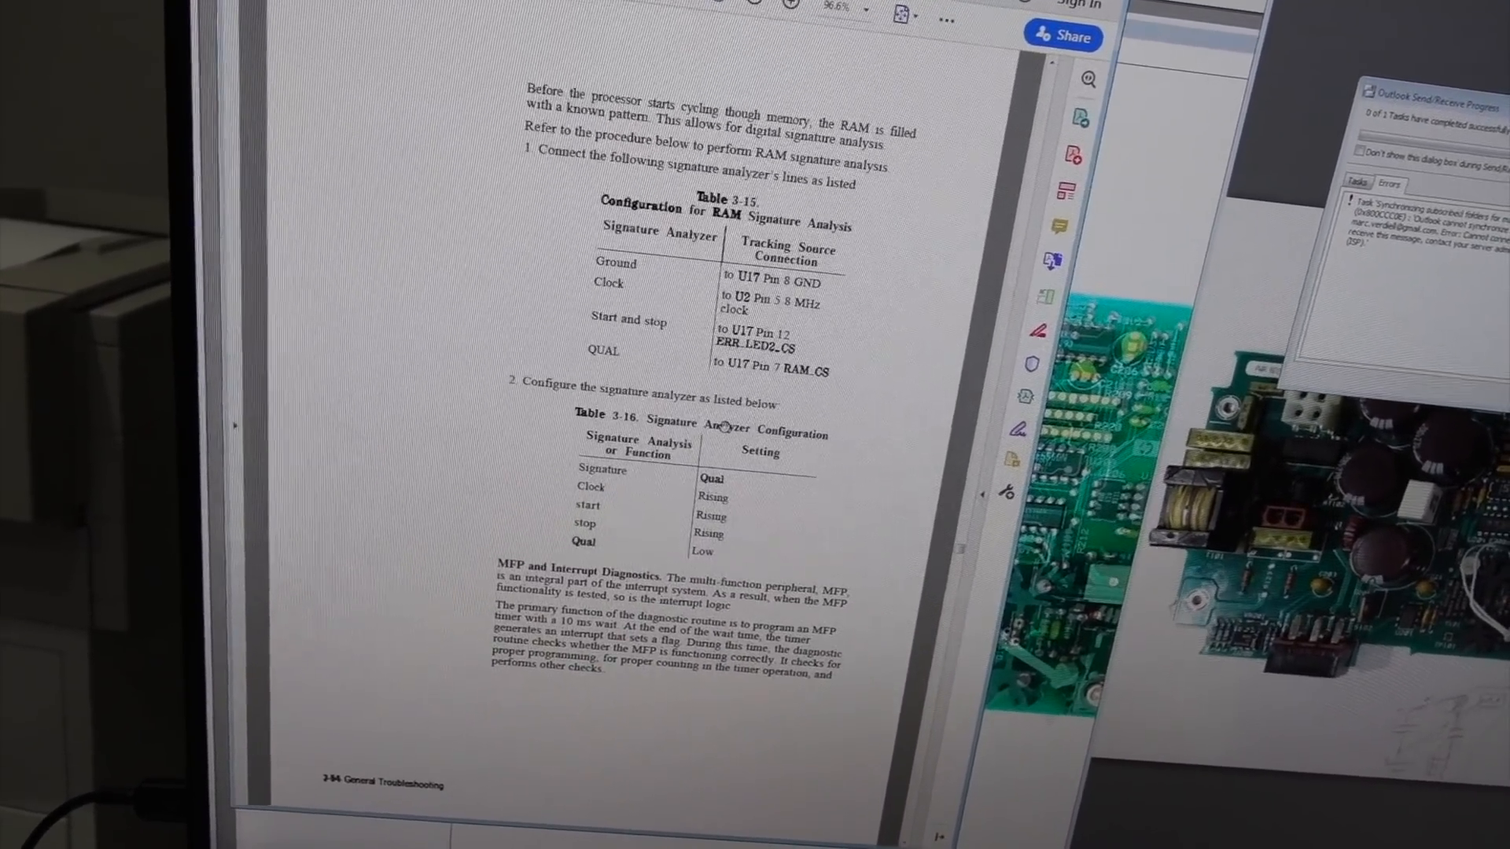
{"action": "scroll", "scroll_direction": "down", "scroll_amount": 3}
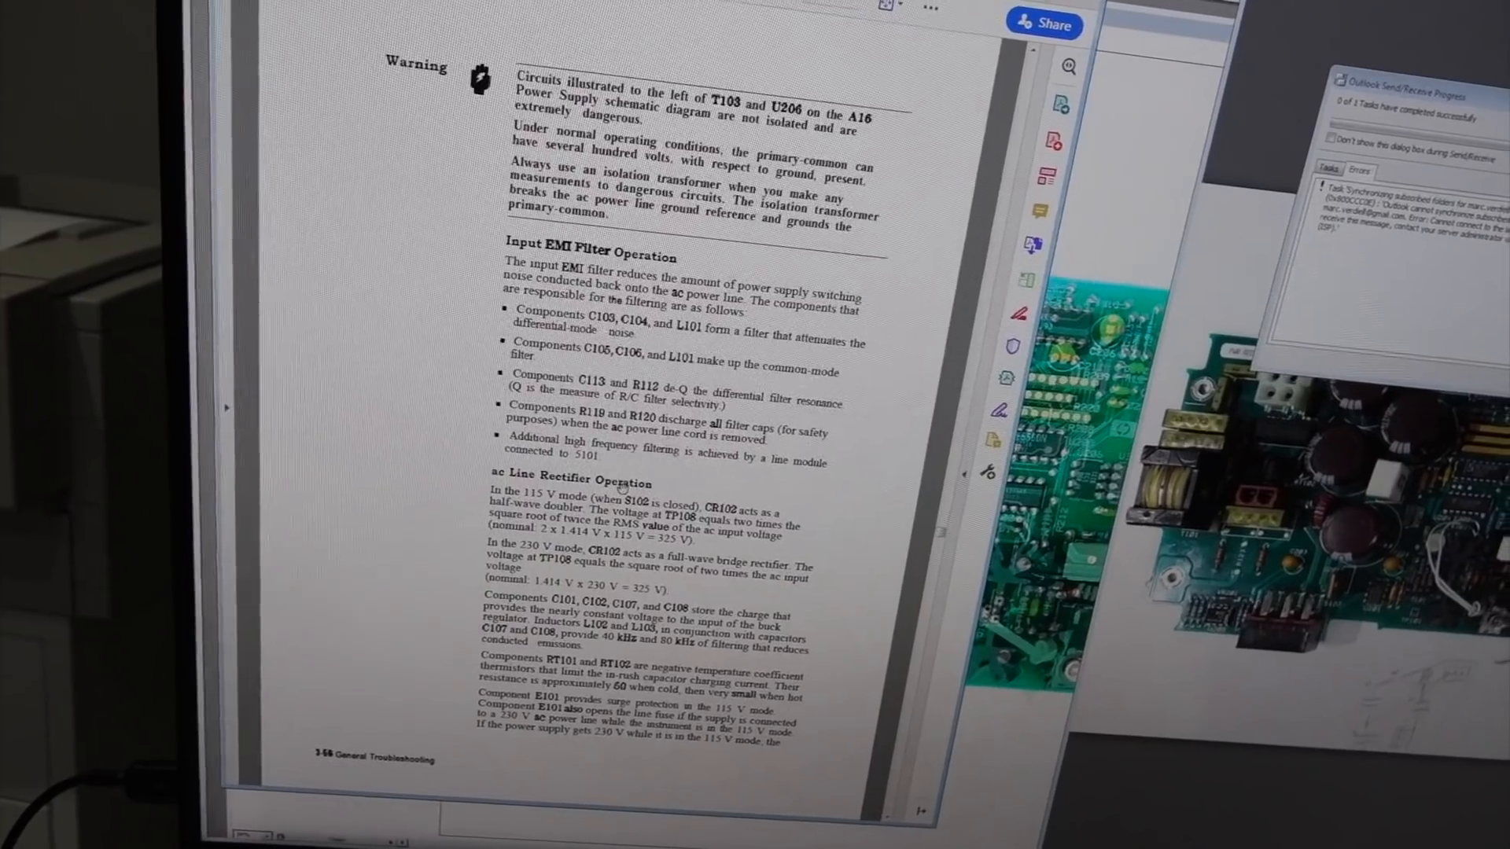
{"action": "scroll", "scroll_direction": "down", "scroll_amount": 3}
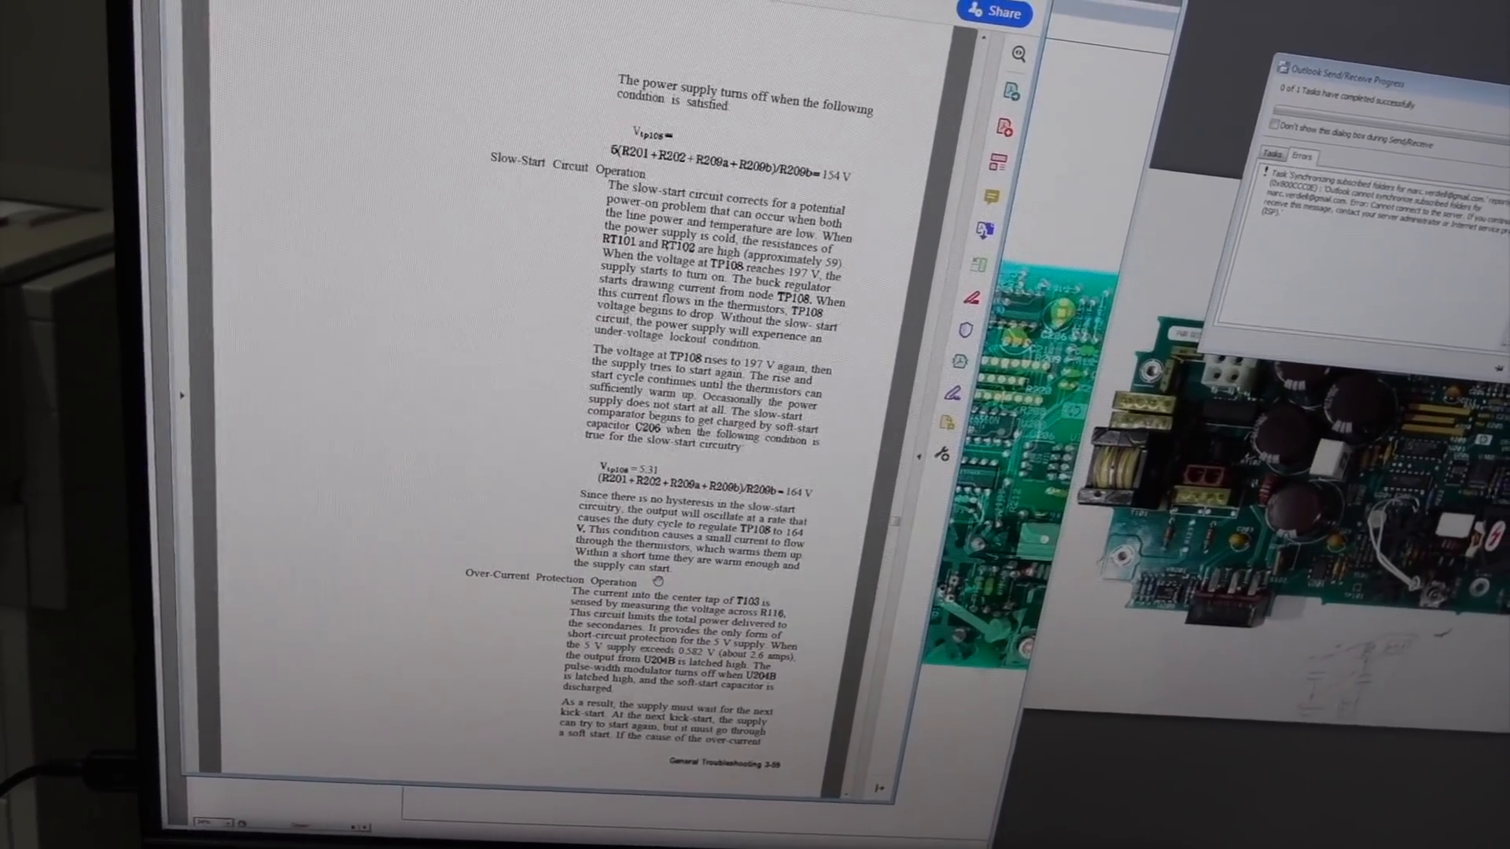
{"action": "scroll", "scroll_direction": "down", "scroll_amount": 3}
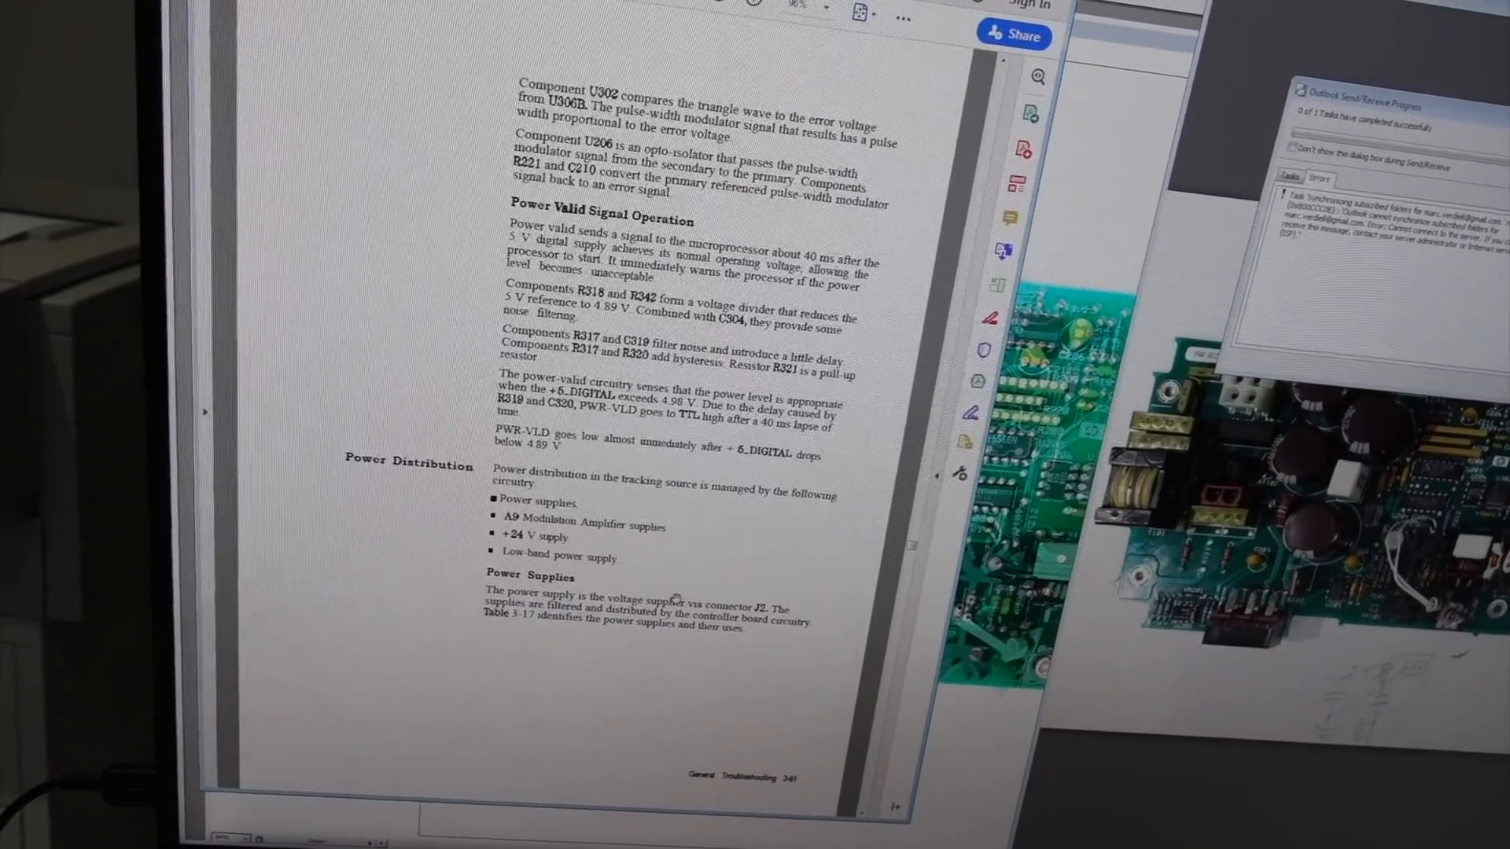